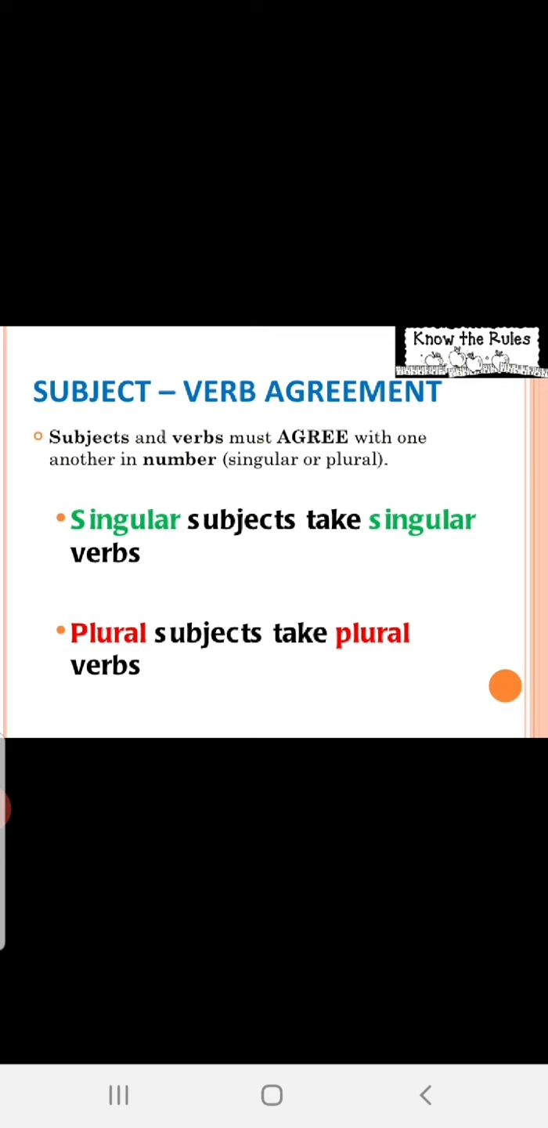
# Swipe forward past the 'Subject – Verb Agreement' rules slide toward the plural examples table
pyautogui.hscroll(-3)
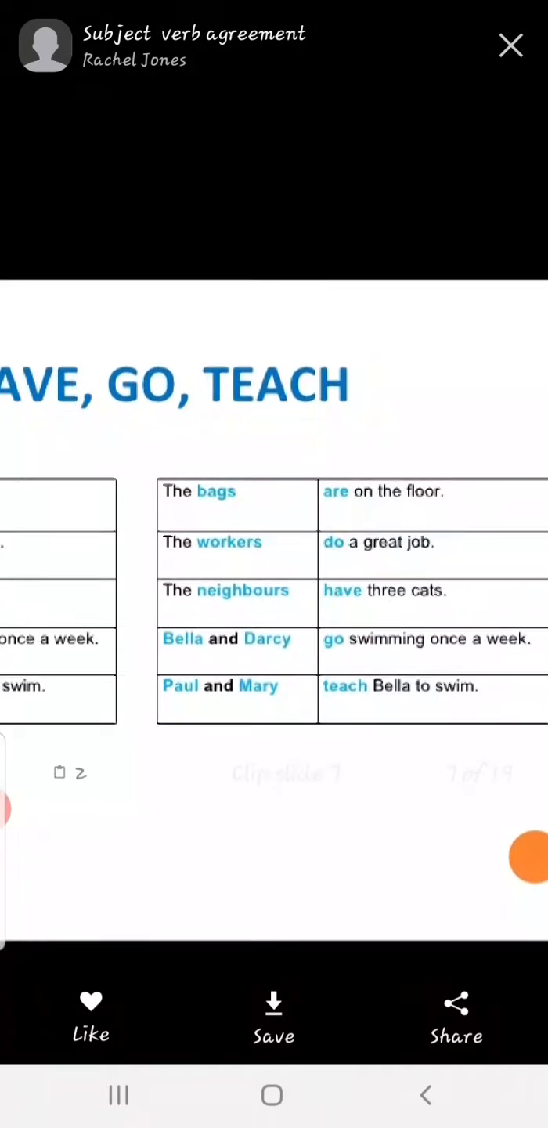
# Scroll the deck to the BE, DO, HAVE, GO singular/plural verb tables and on to Plural Indefinite Pronouns
pyautogui.click(273, 1018)
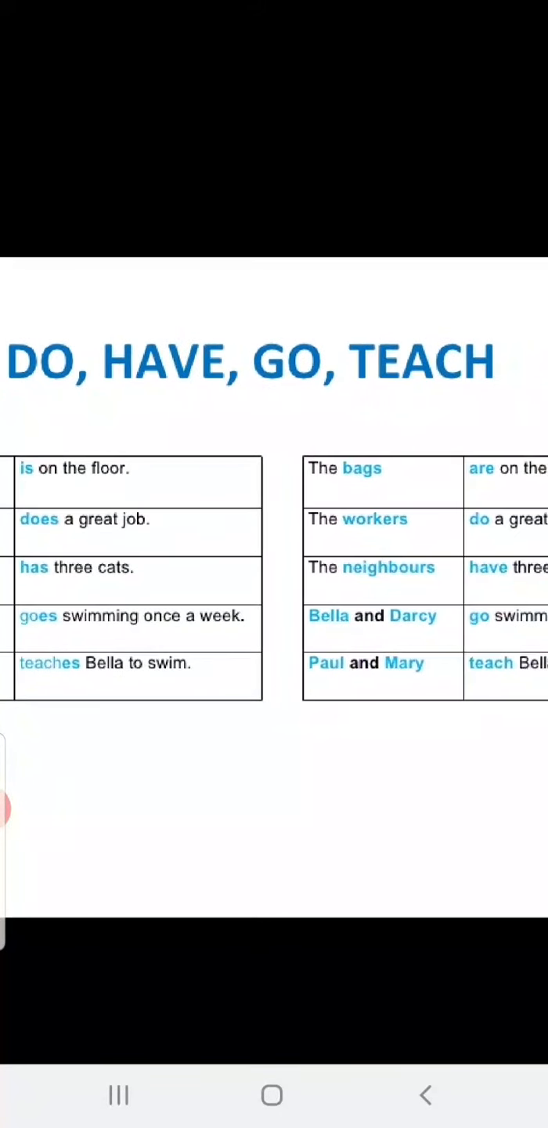
pyautogui.scroll(-3)
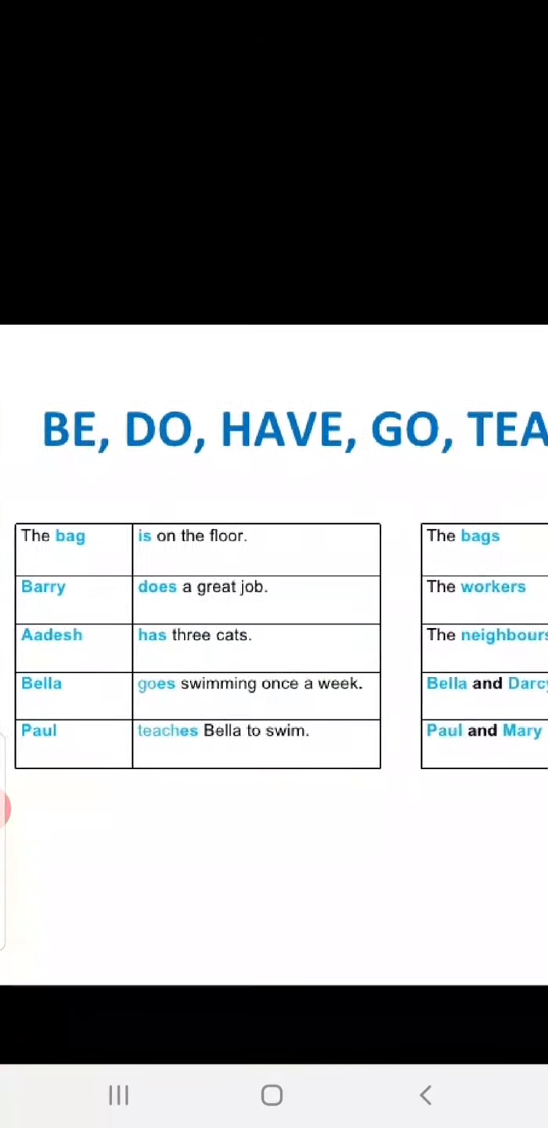
pyautogui.scroll(3)
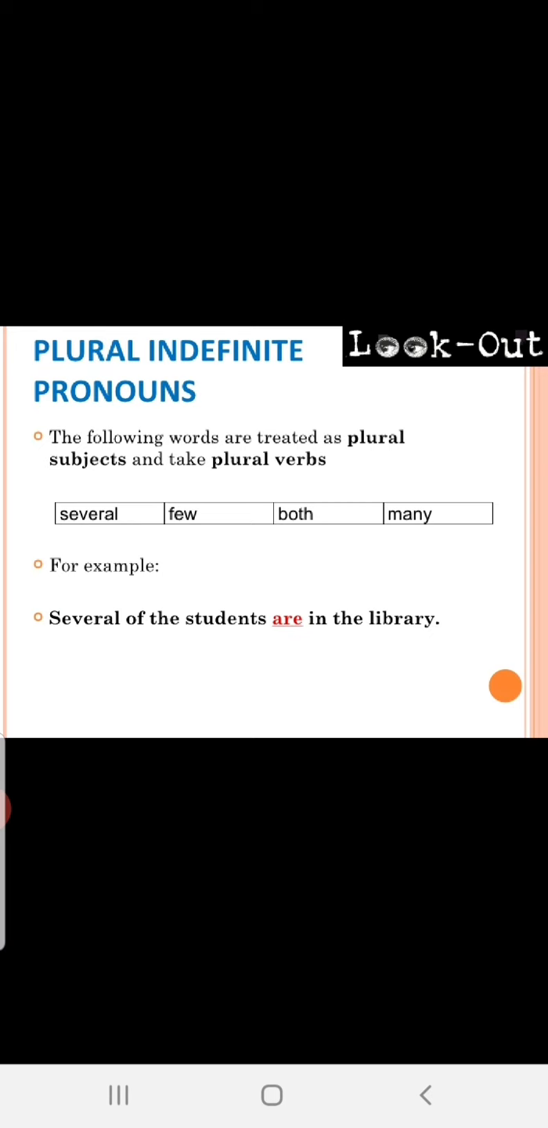
# Swipe left from the Plural Indefinite Pronouns slide onto the TASK slide of exercise sentences
pyautogui.hscroll(-3)
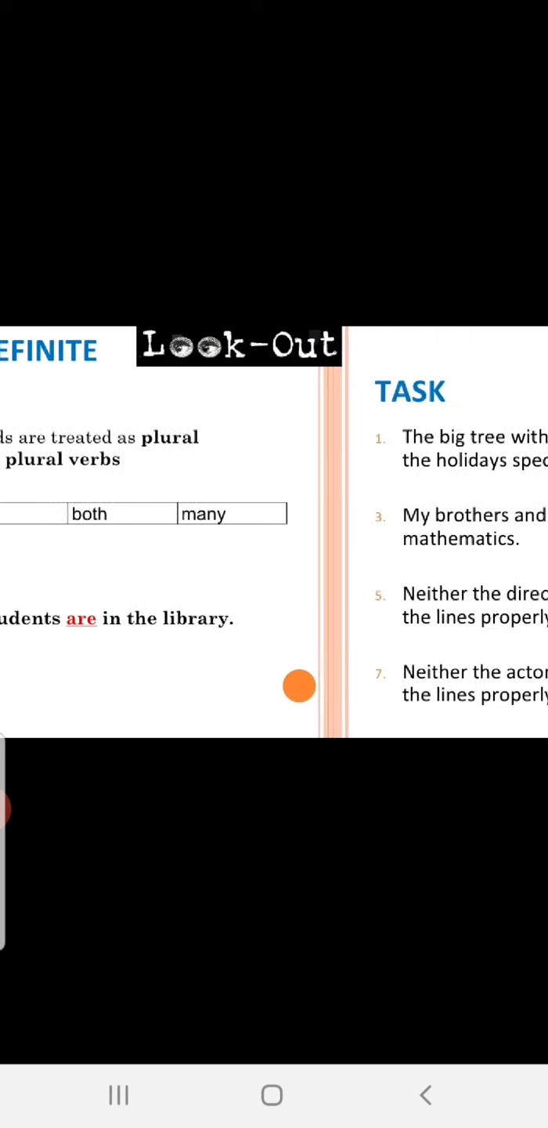